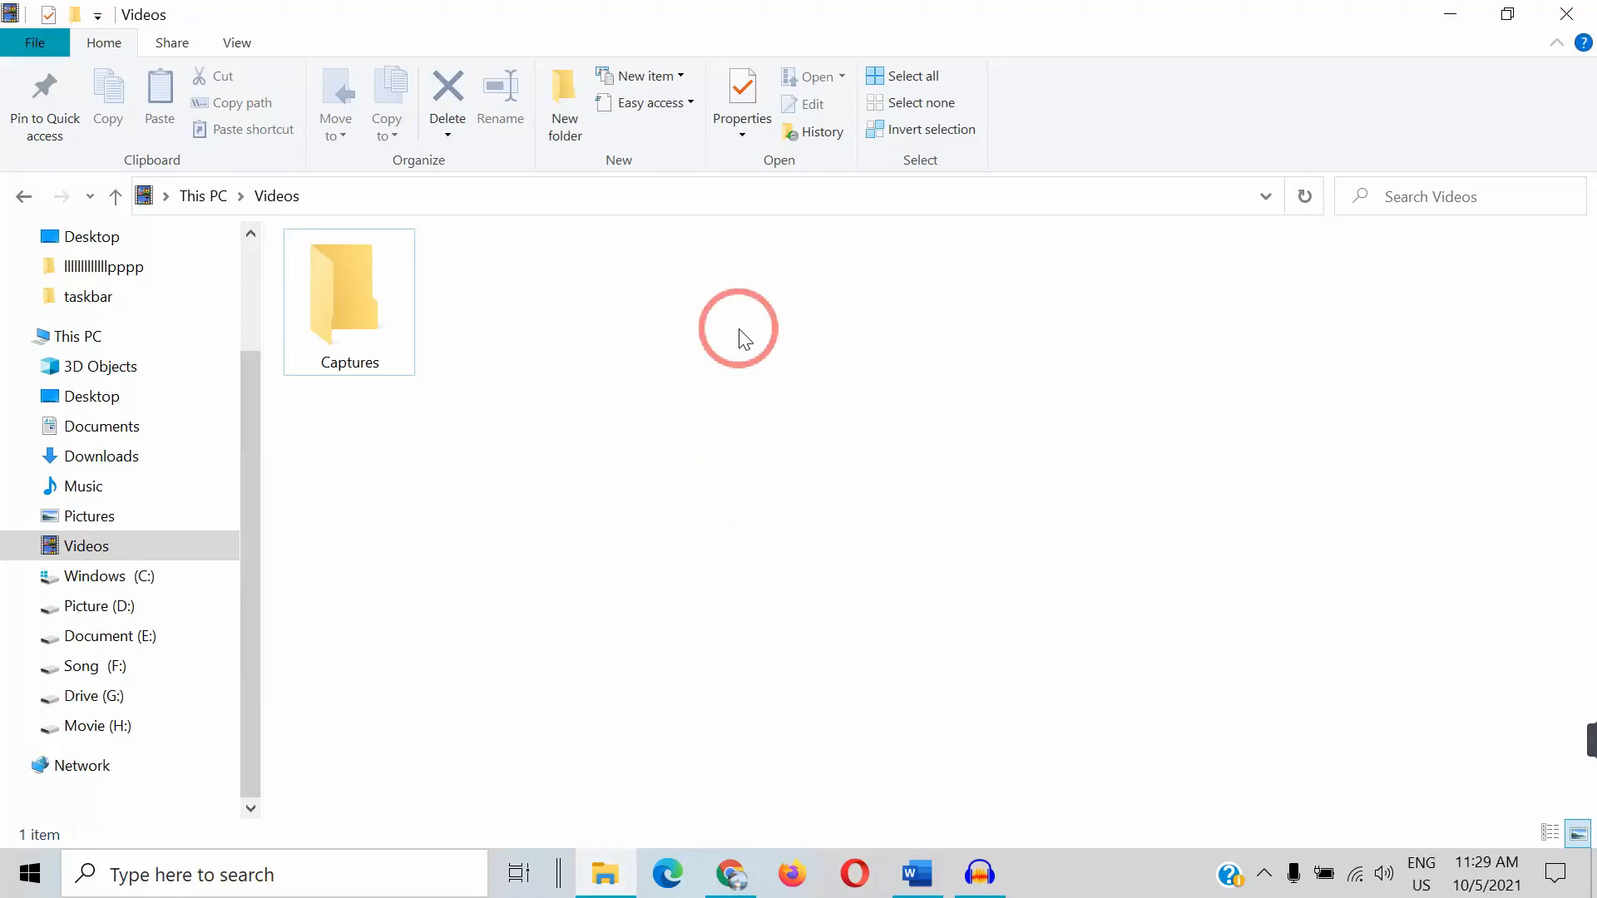
Refresh the Videos folder contents twice from its right-click menu
right_click(738, 329)
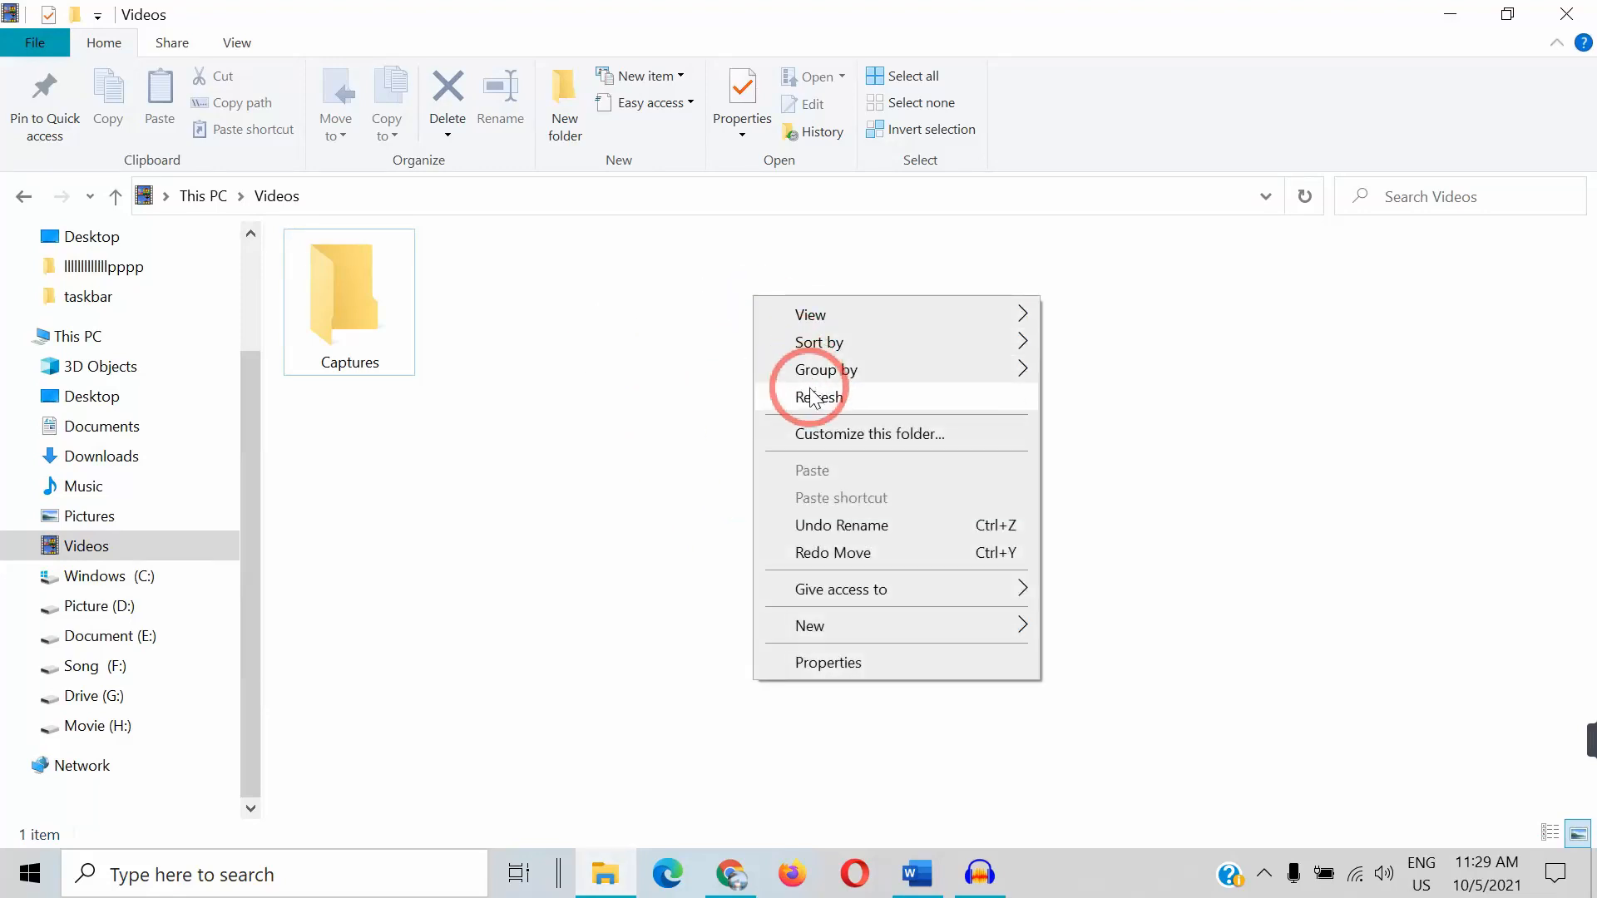
click(811, 398)
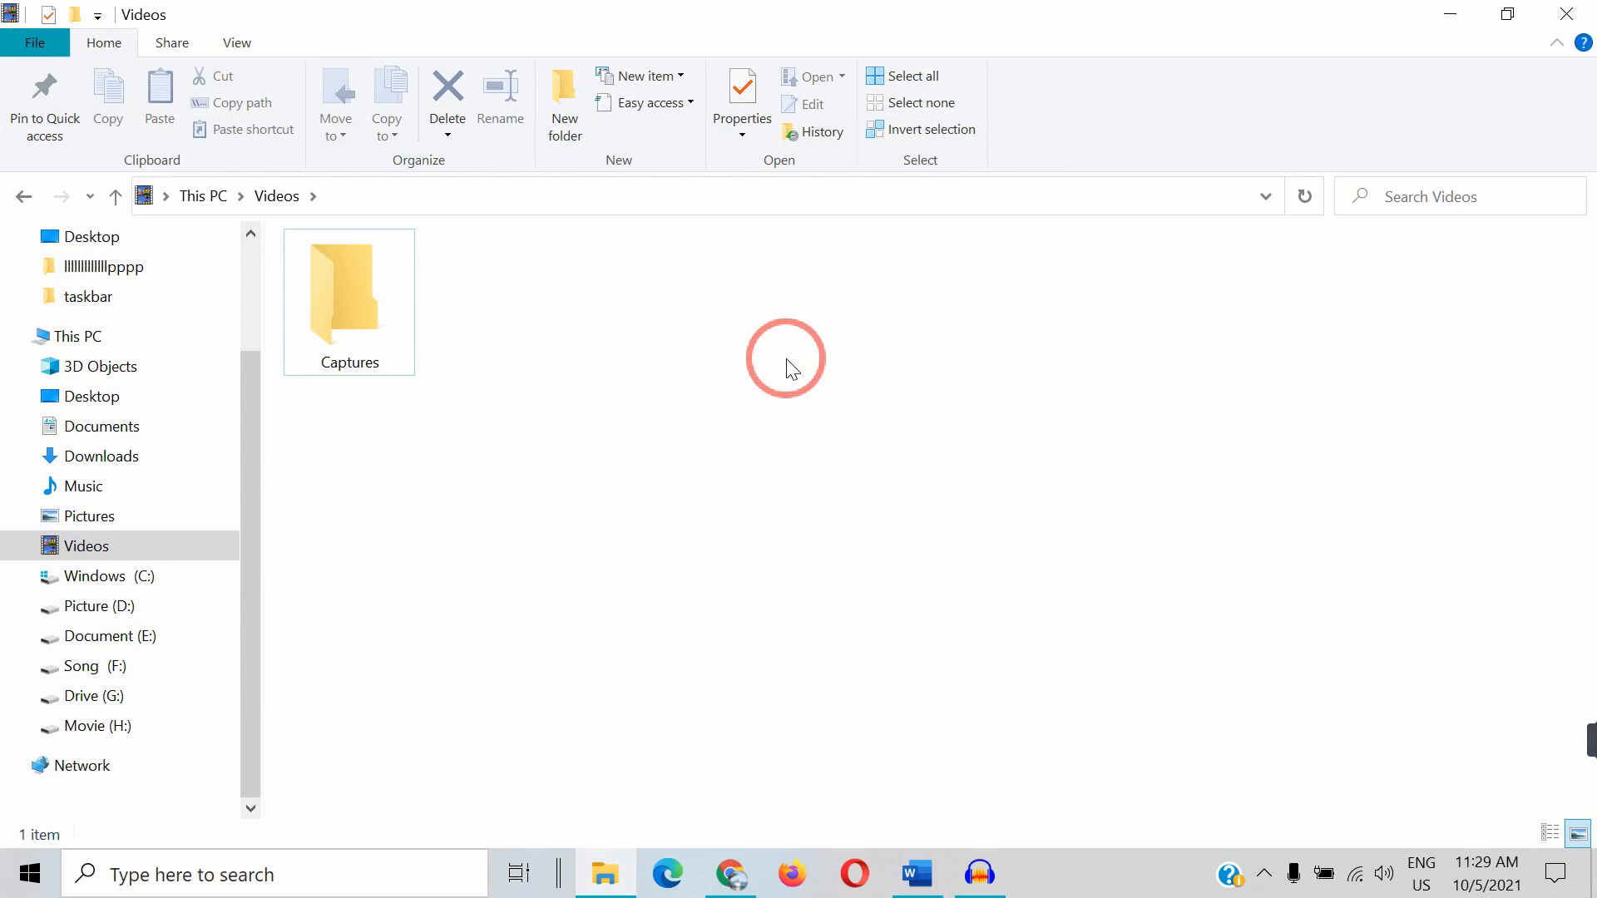
mouse_move(980, 303)
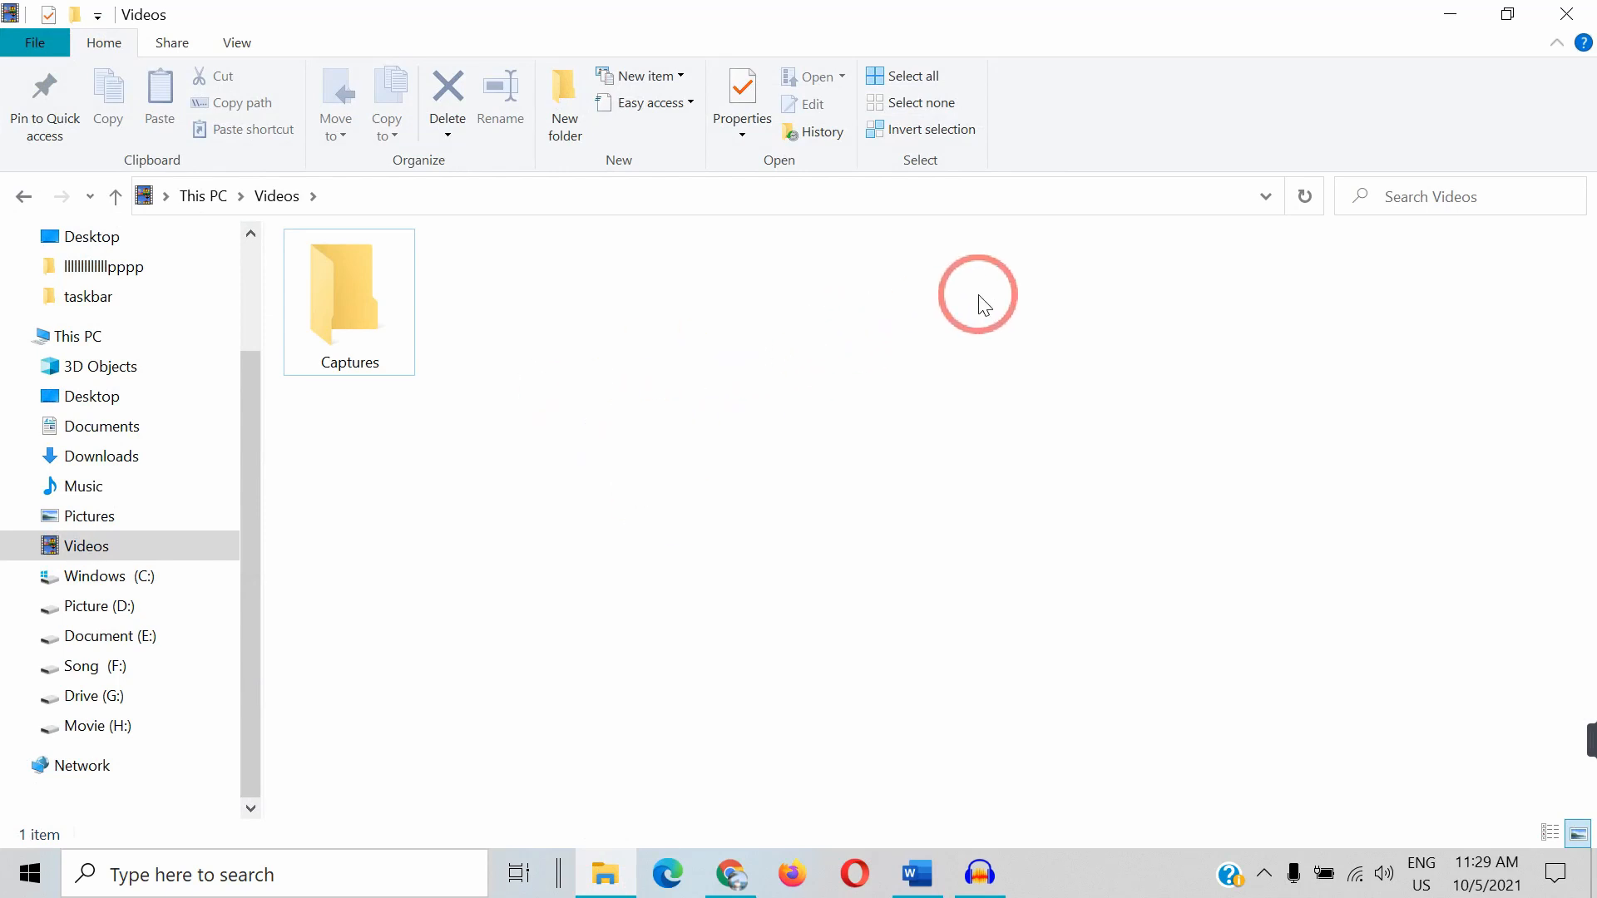
right_click(978, 295)
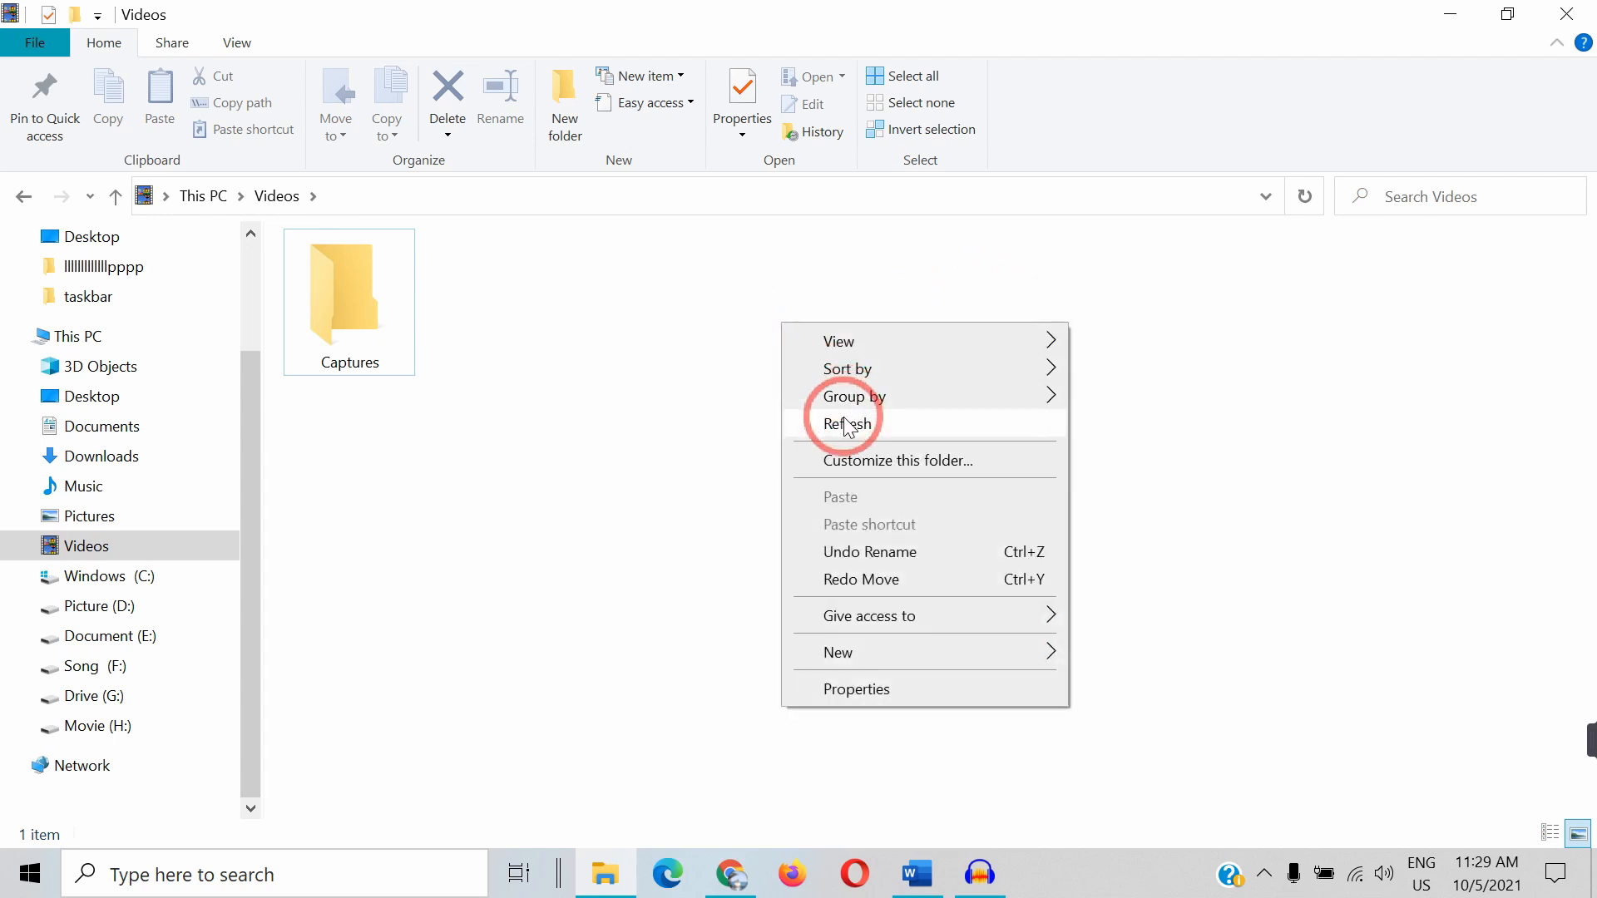
click(846, 424)
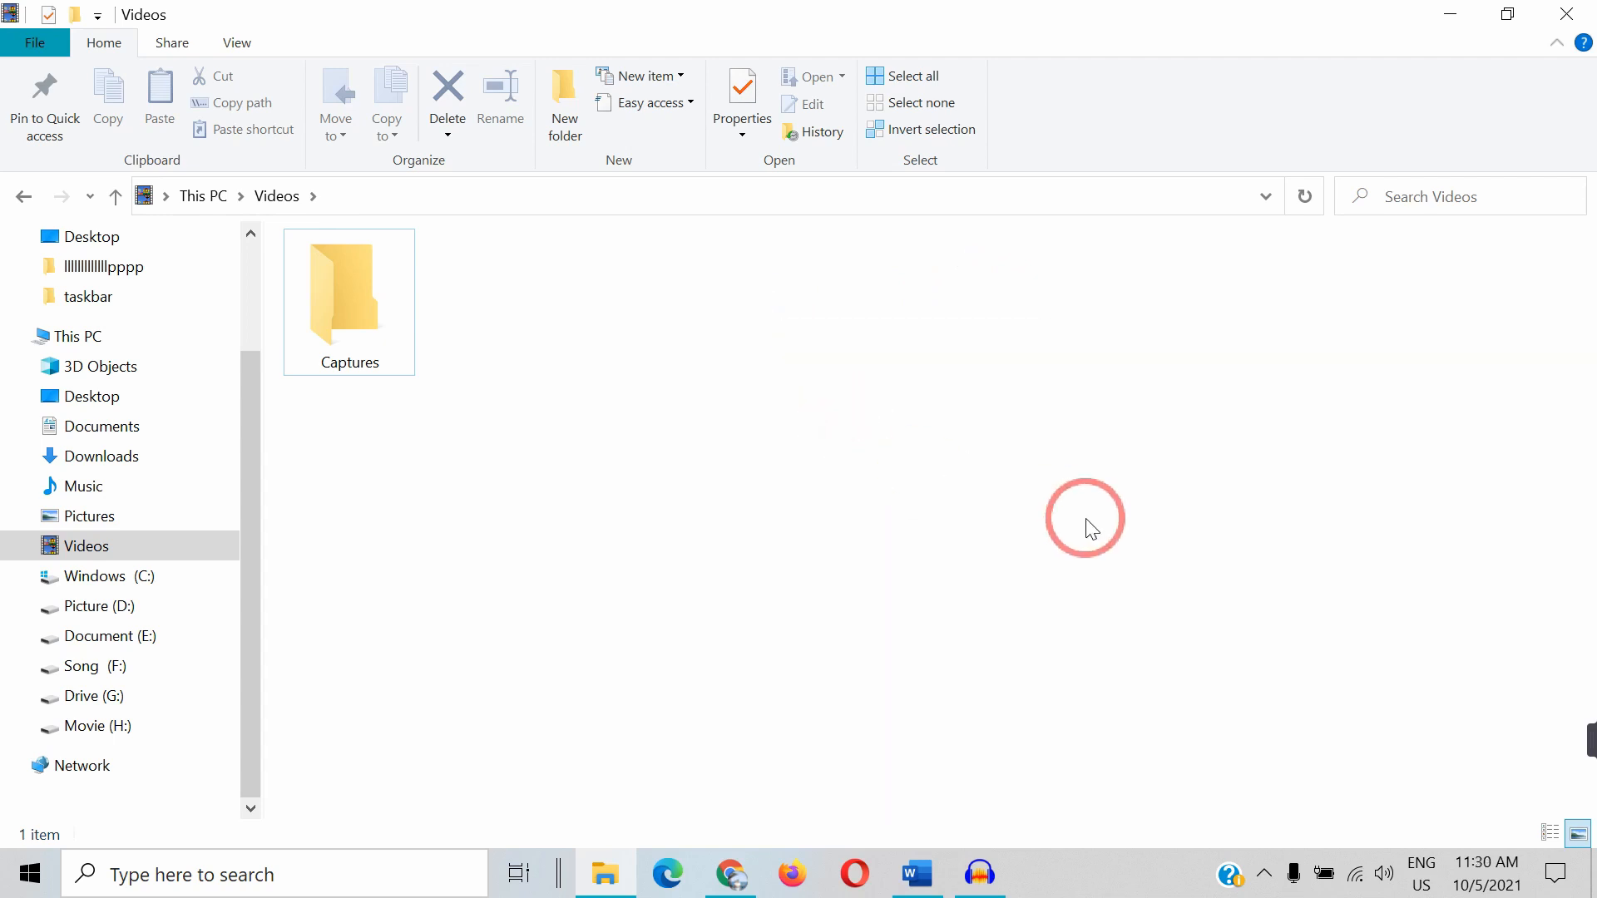
mouse_move(1156, 578)
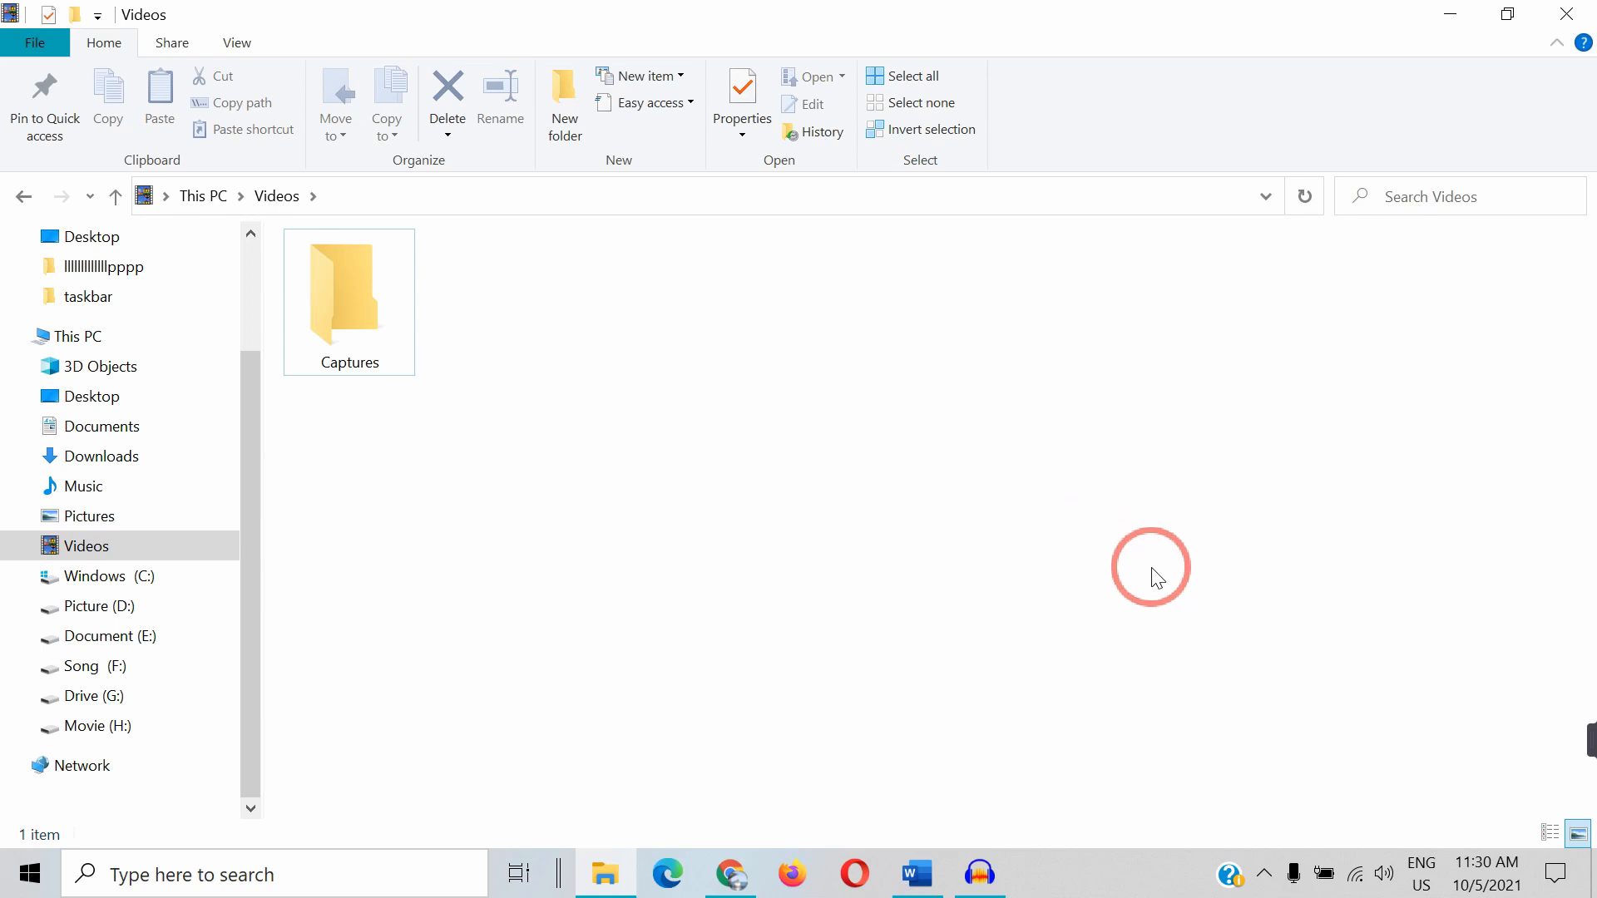
mouse_move(1202, 518)
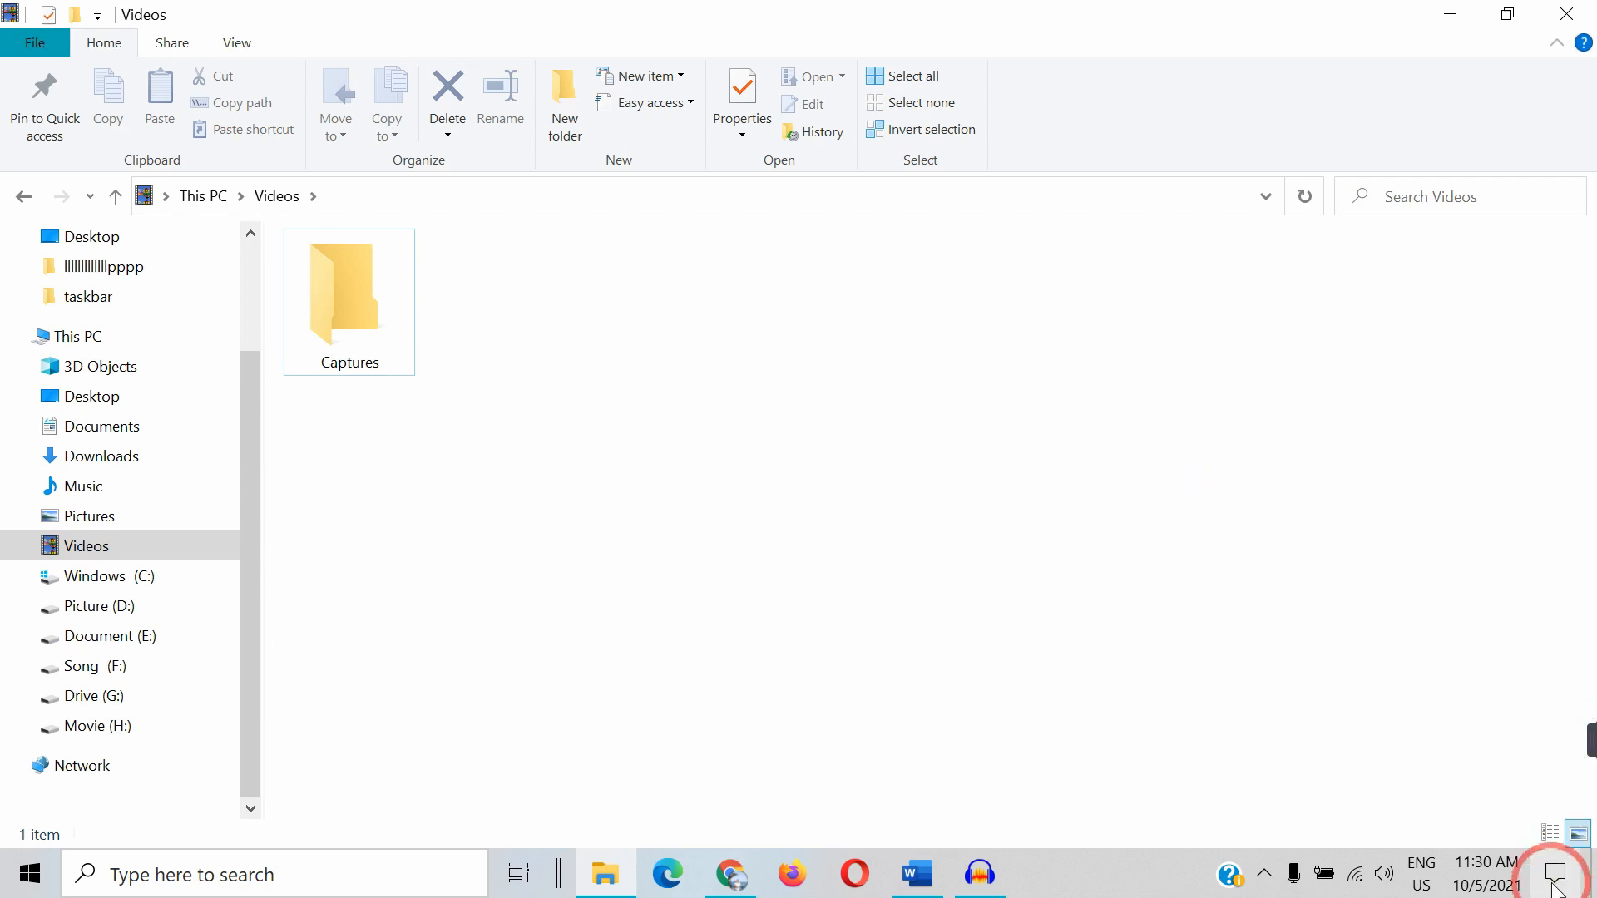
Expand Action Center's quick actions and set screen brightness to 9
click(1556, 874)
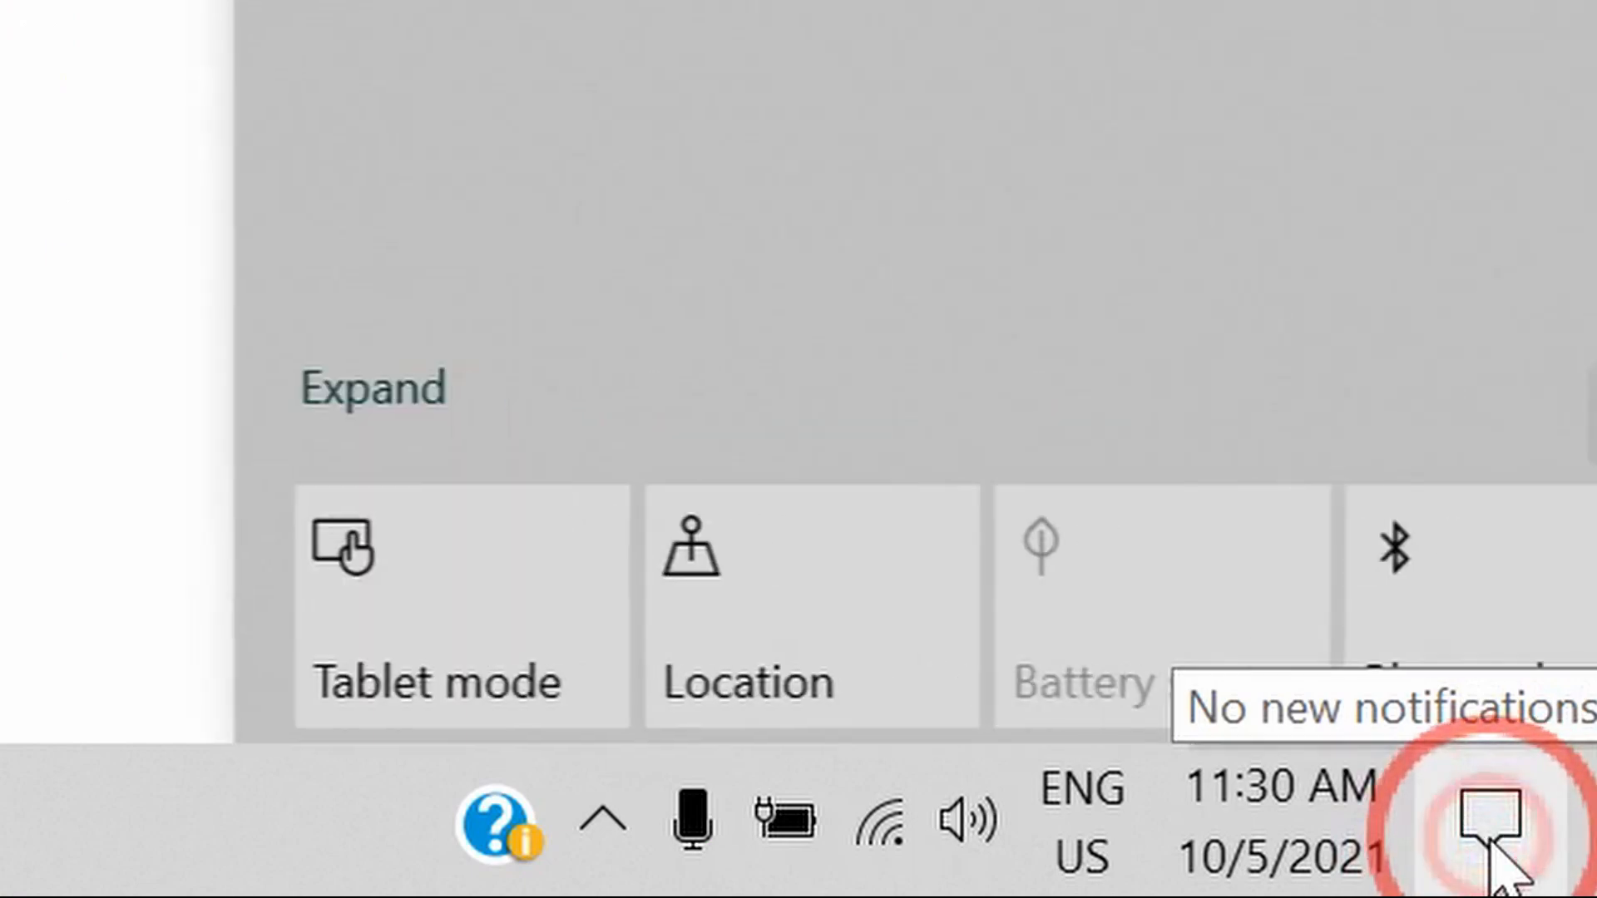
key(Win+A)
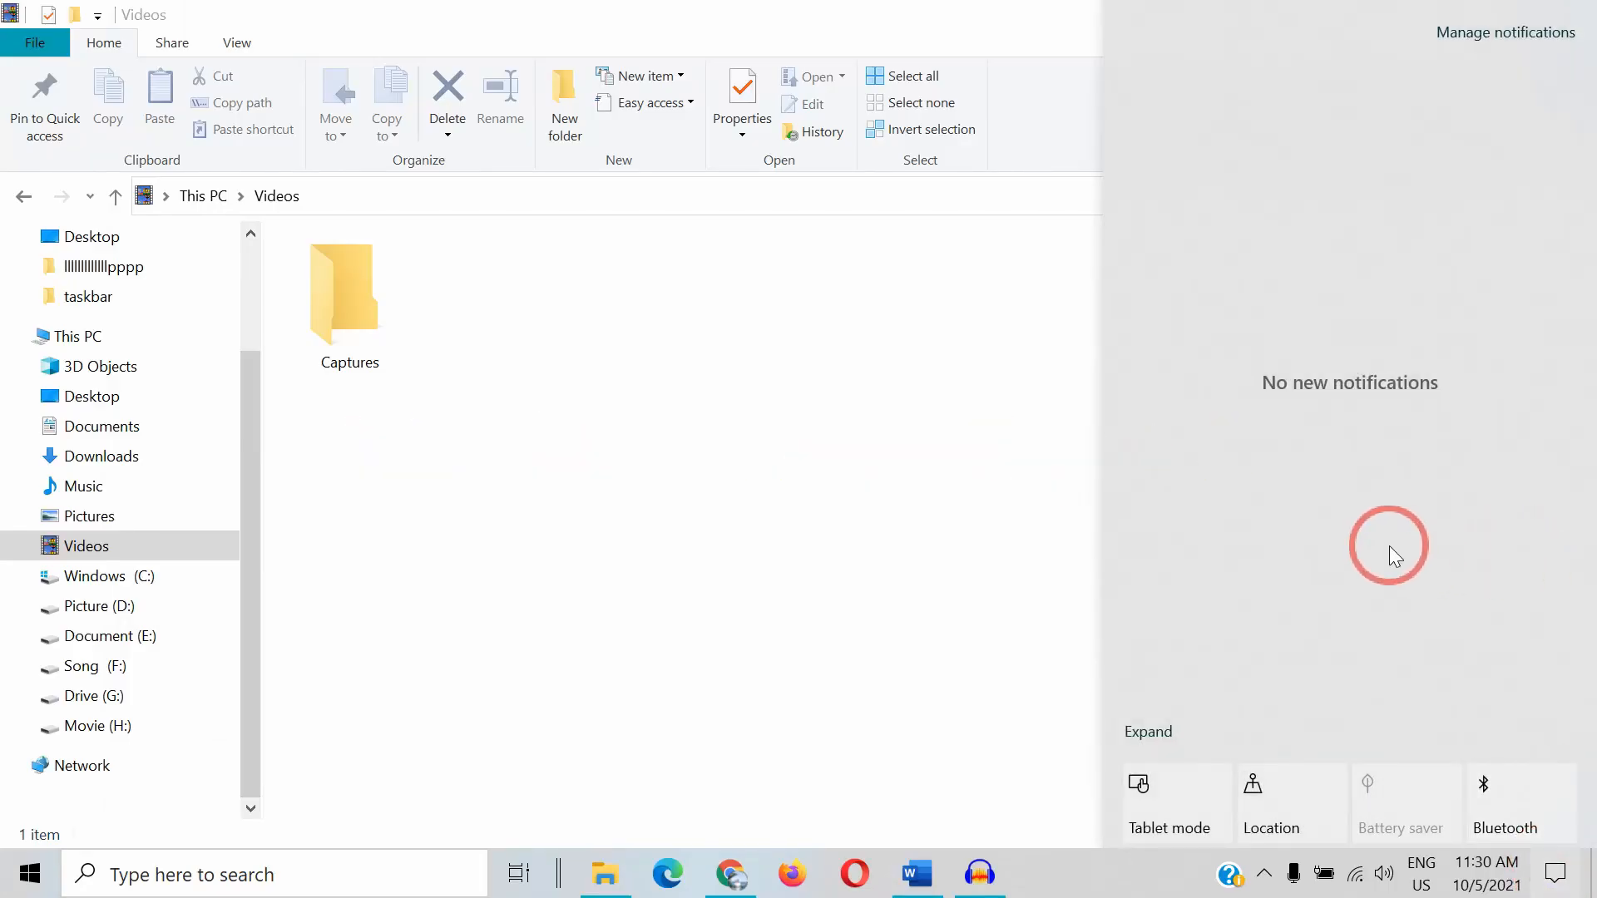
mouse_move(1323, 579)
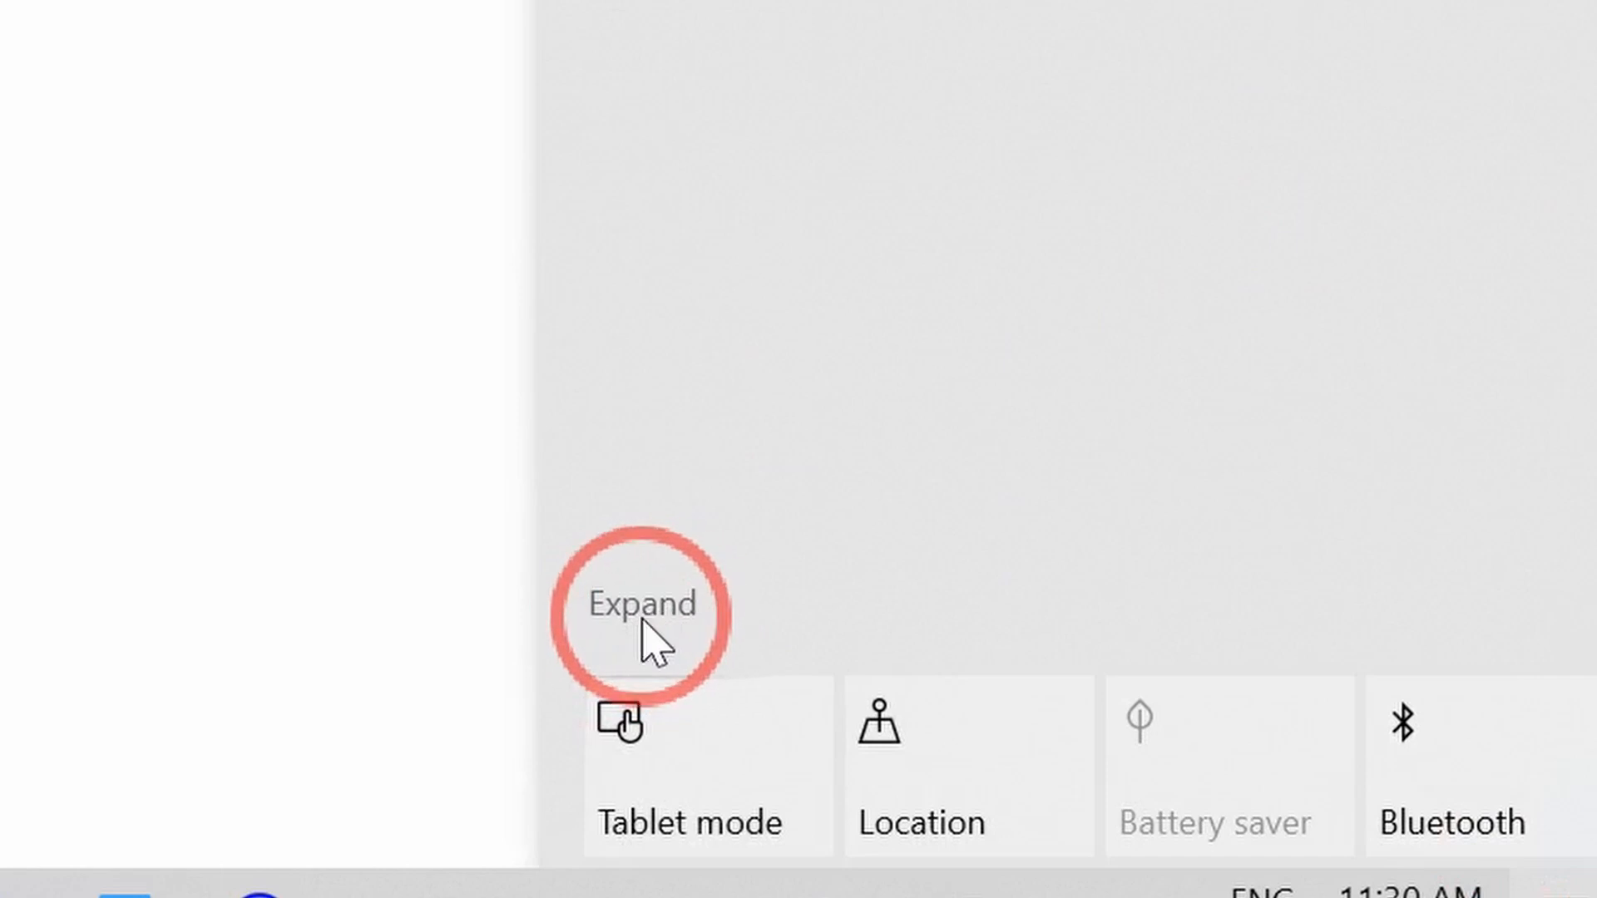
click(642, 603)
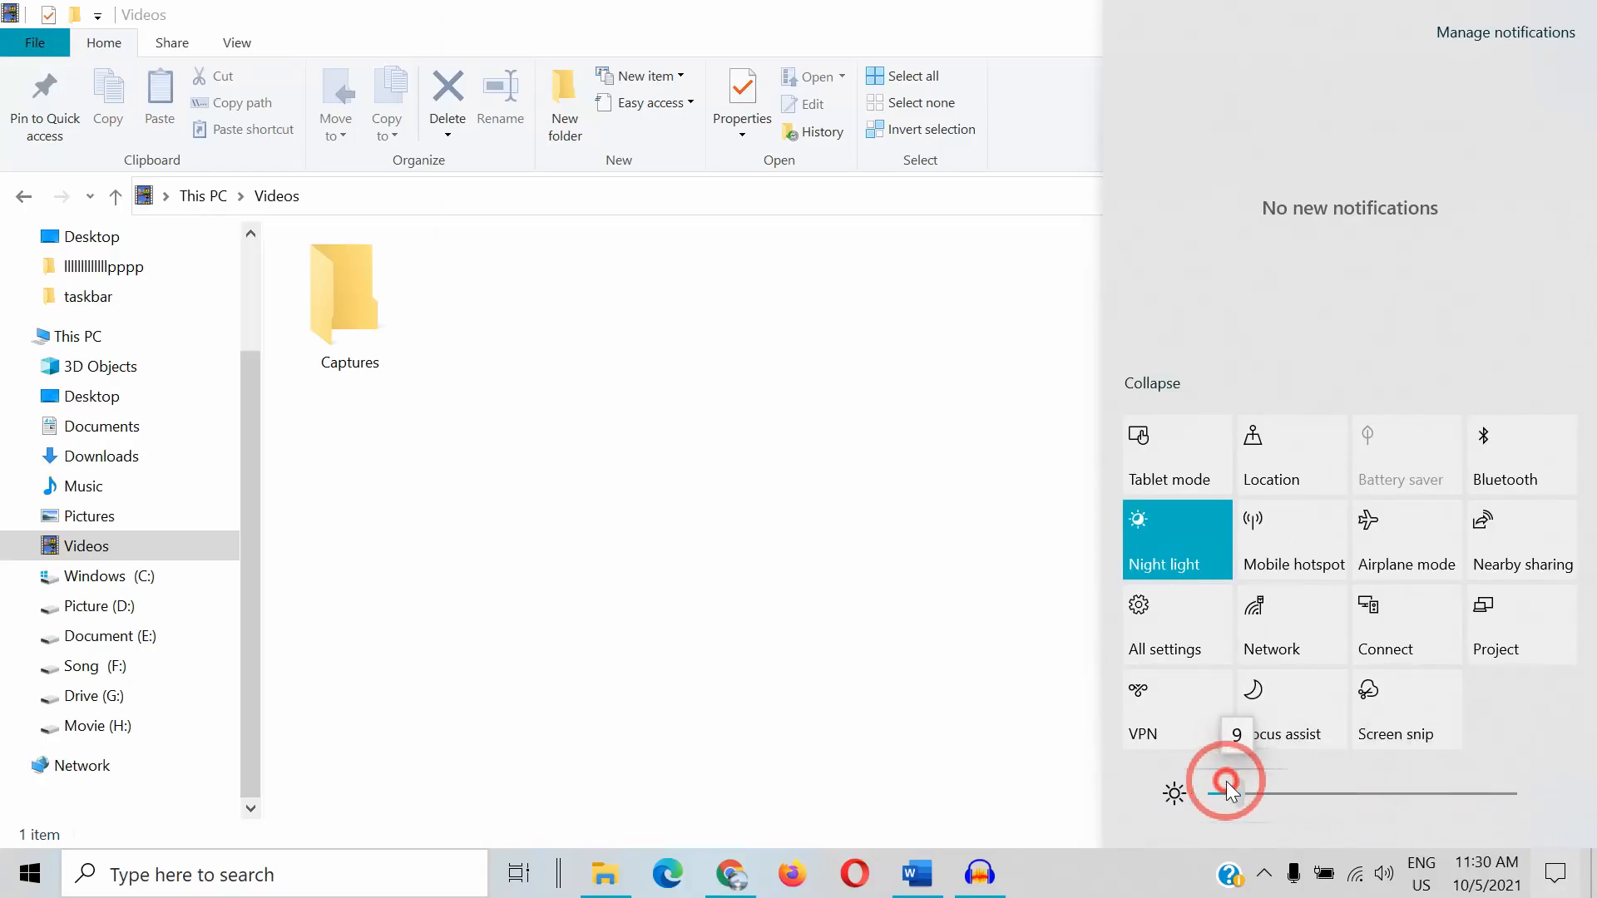
click(639, 444)
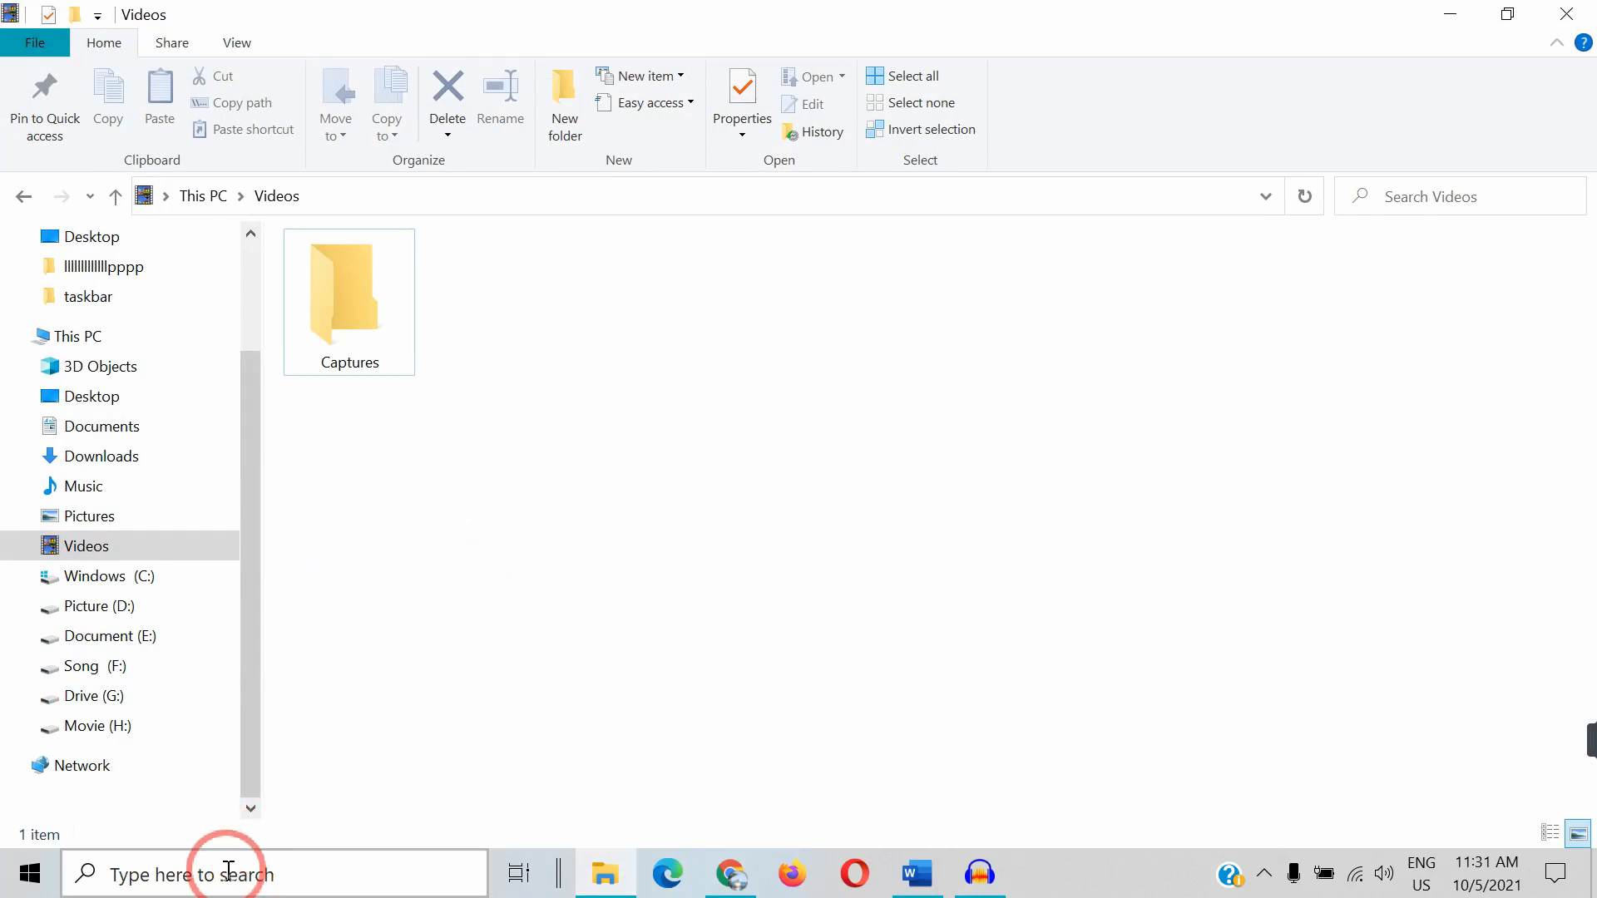
Search 'display settings' and change the built-in display's brightness on the Display page
text(display settings)
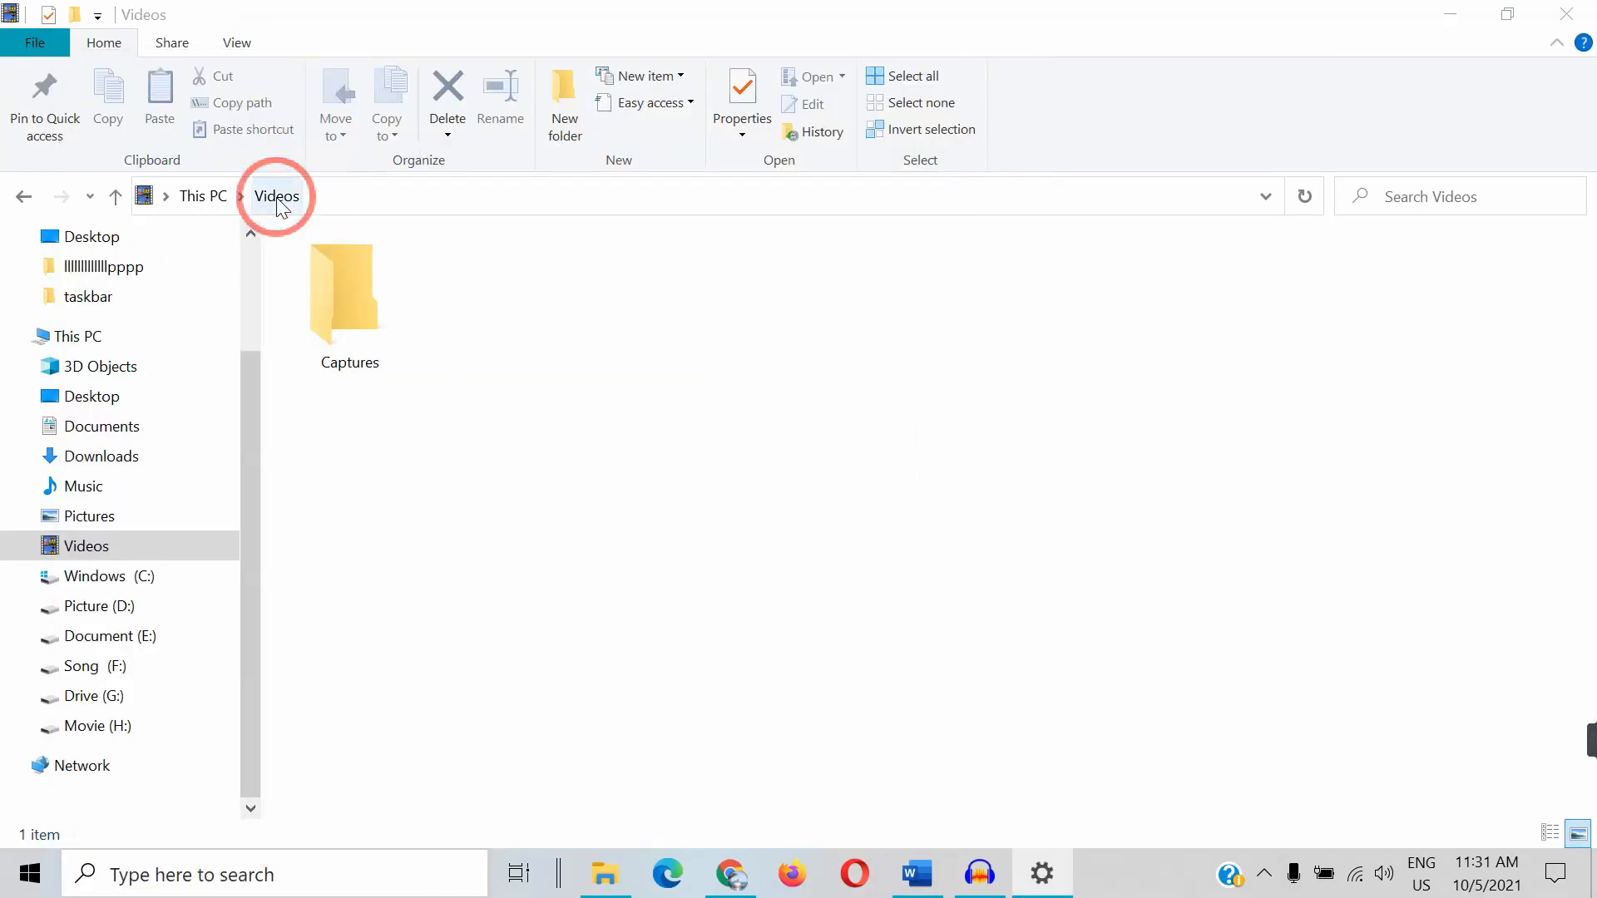
click(1040, 874)
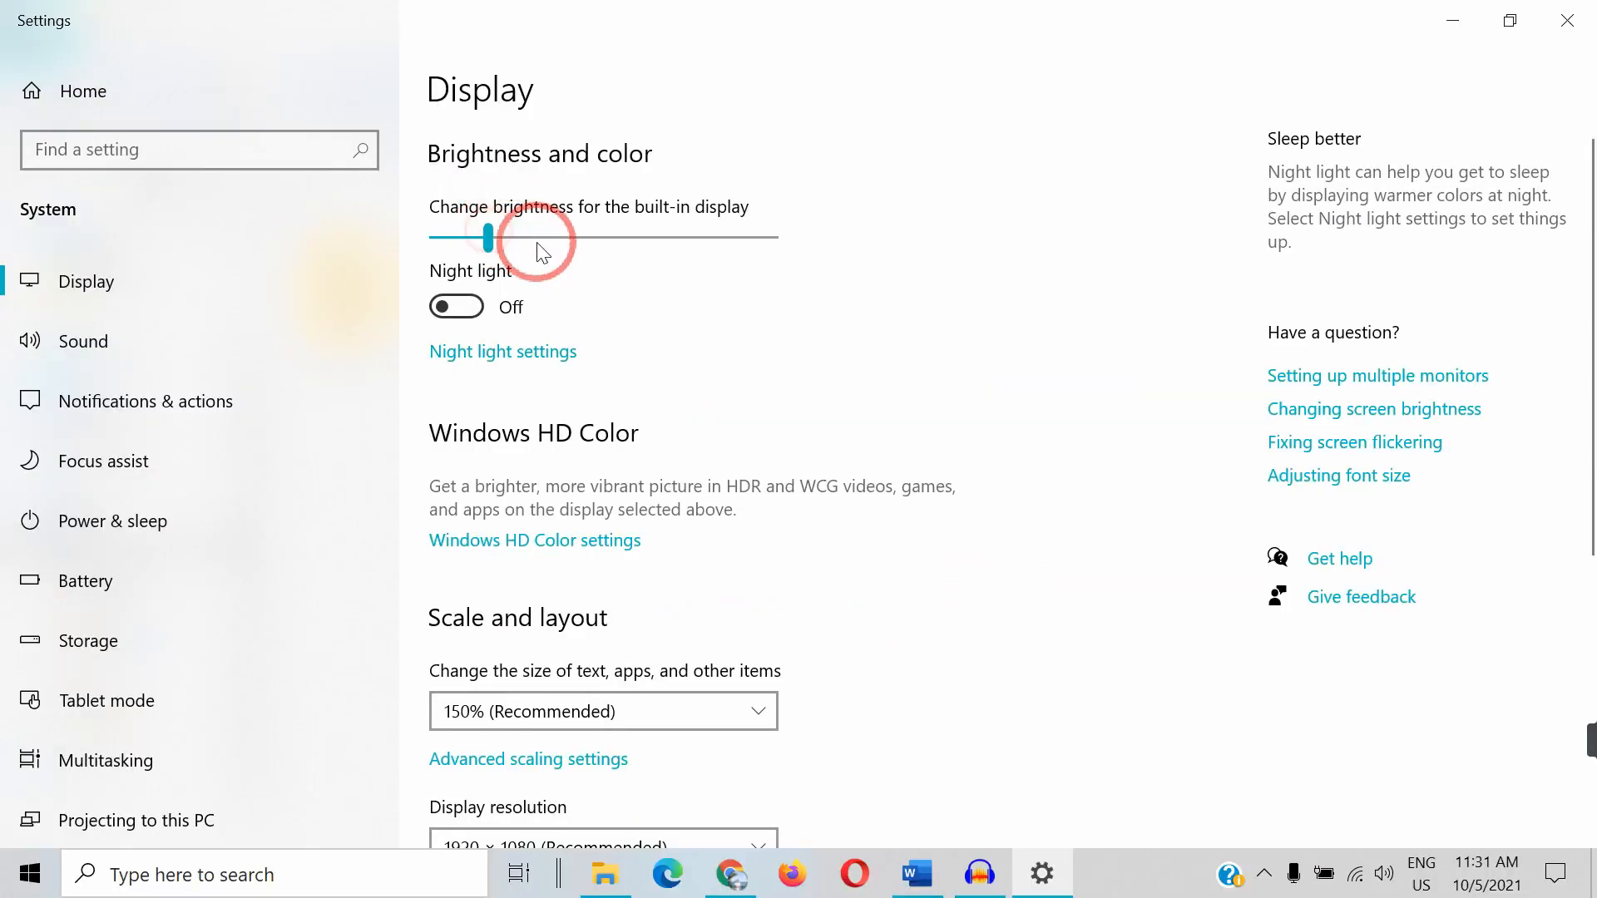
click(605, 874)
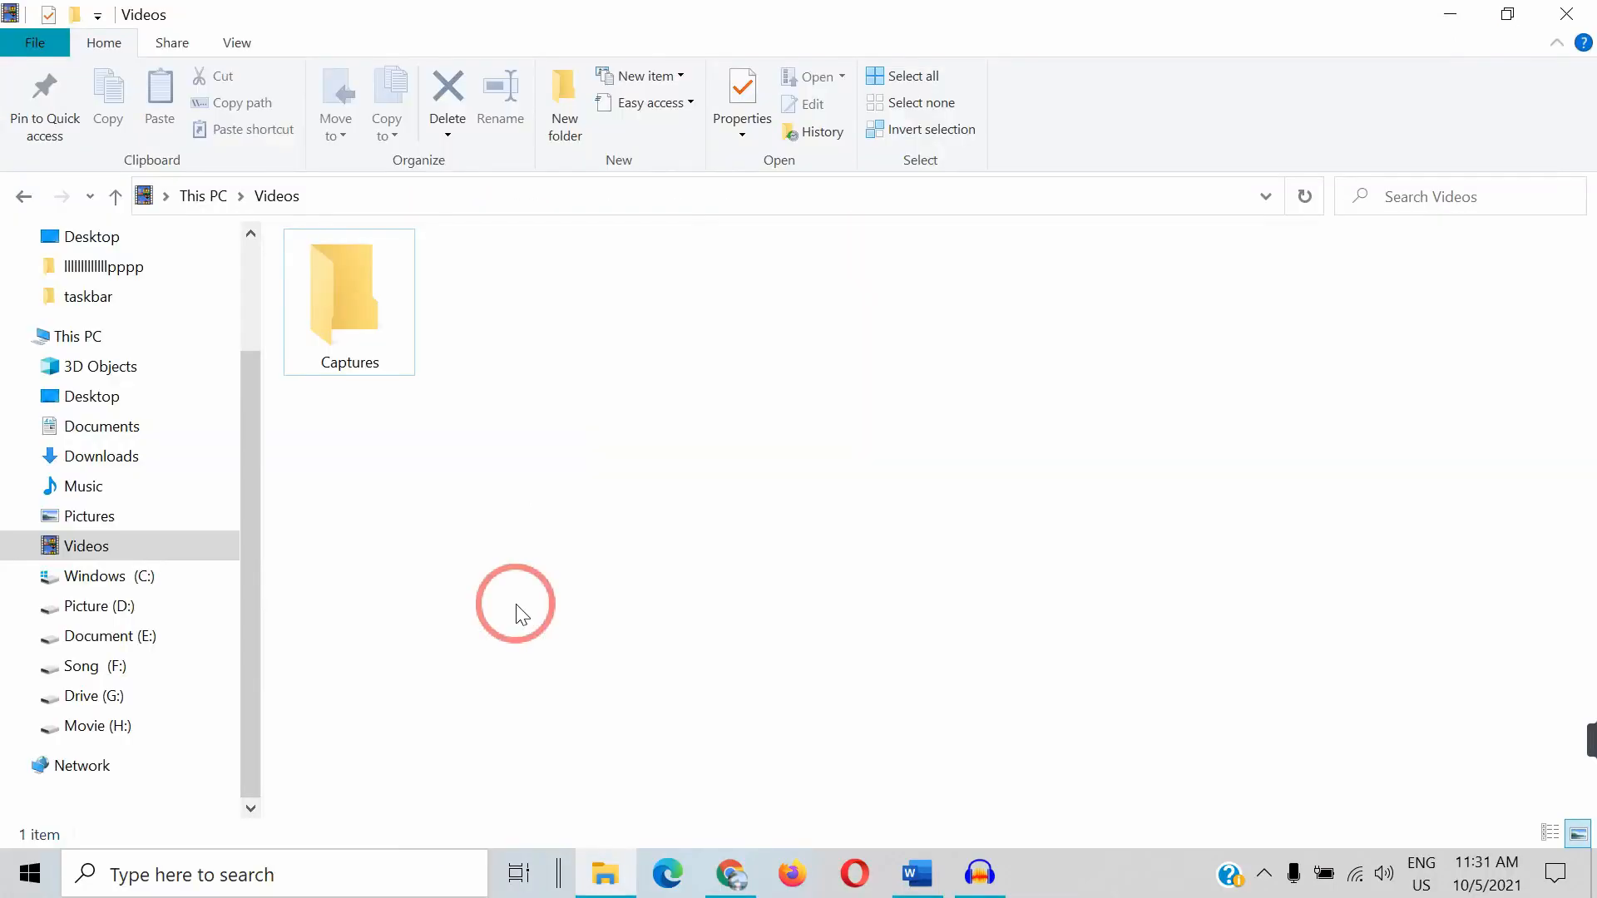
mouse_move(194, 874)
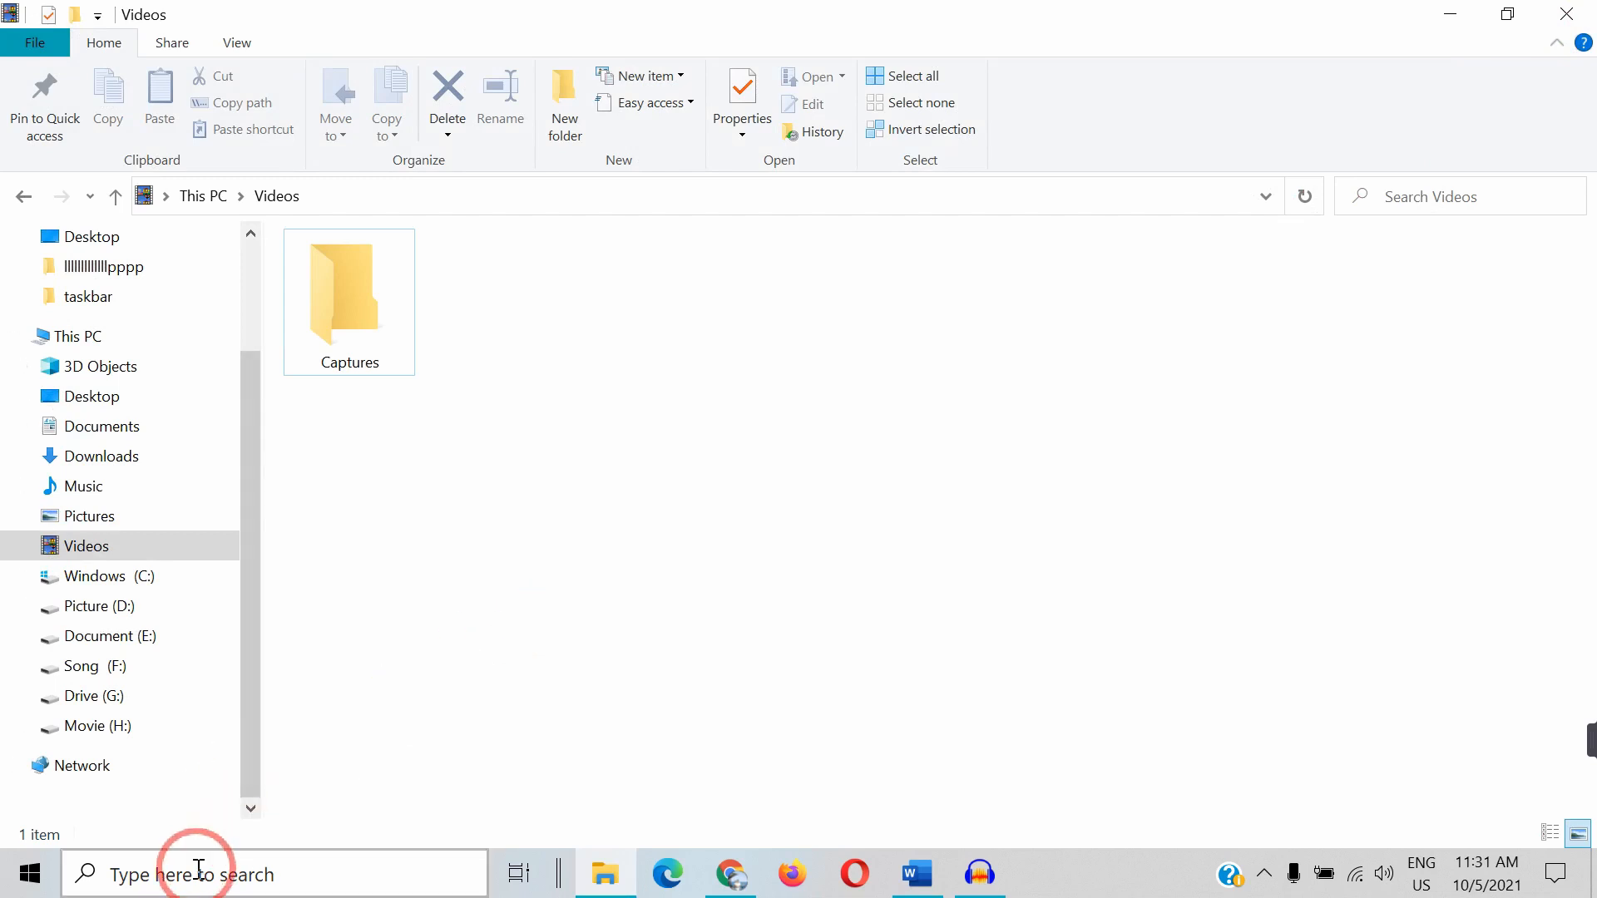
Find Control Panel and change display brightness in Windows Mobility Center
text(co)
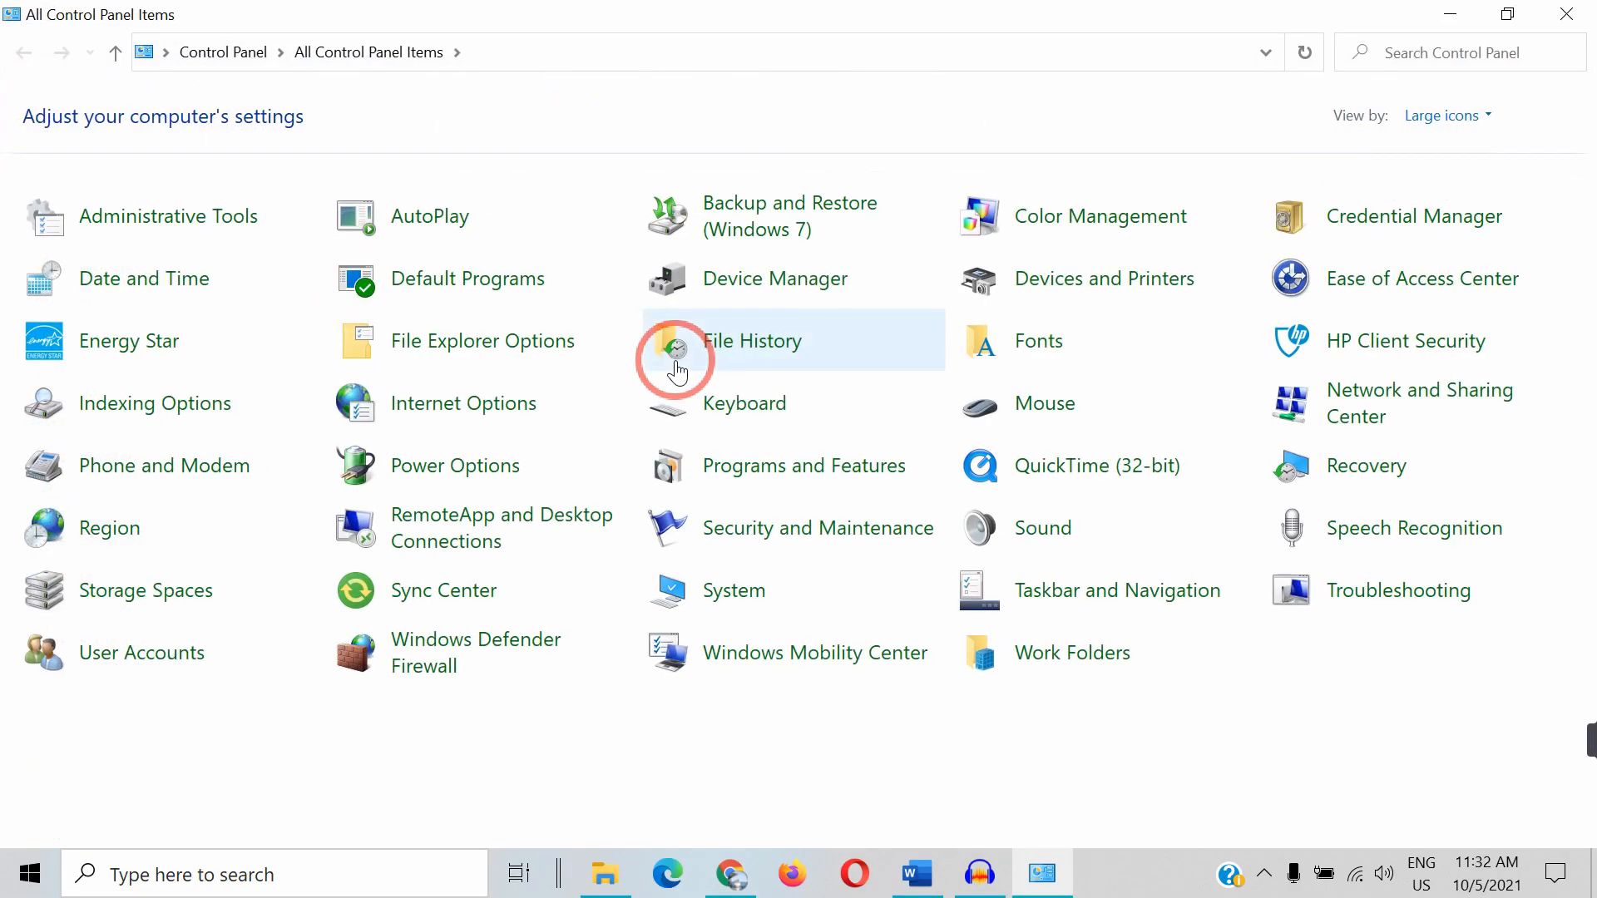
mouse_move(756, 677)
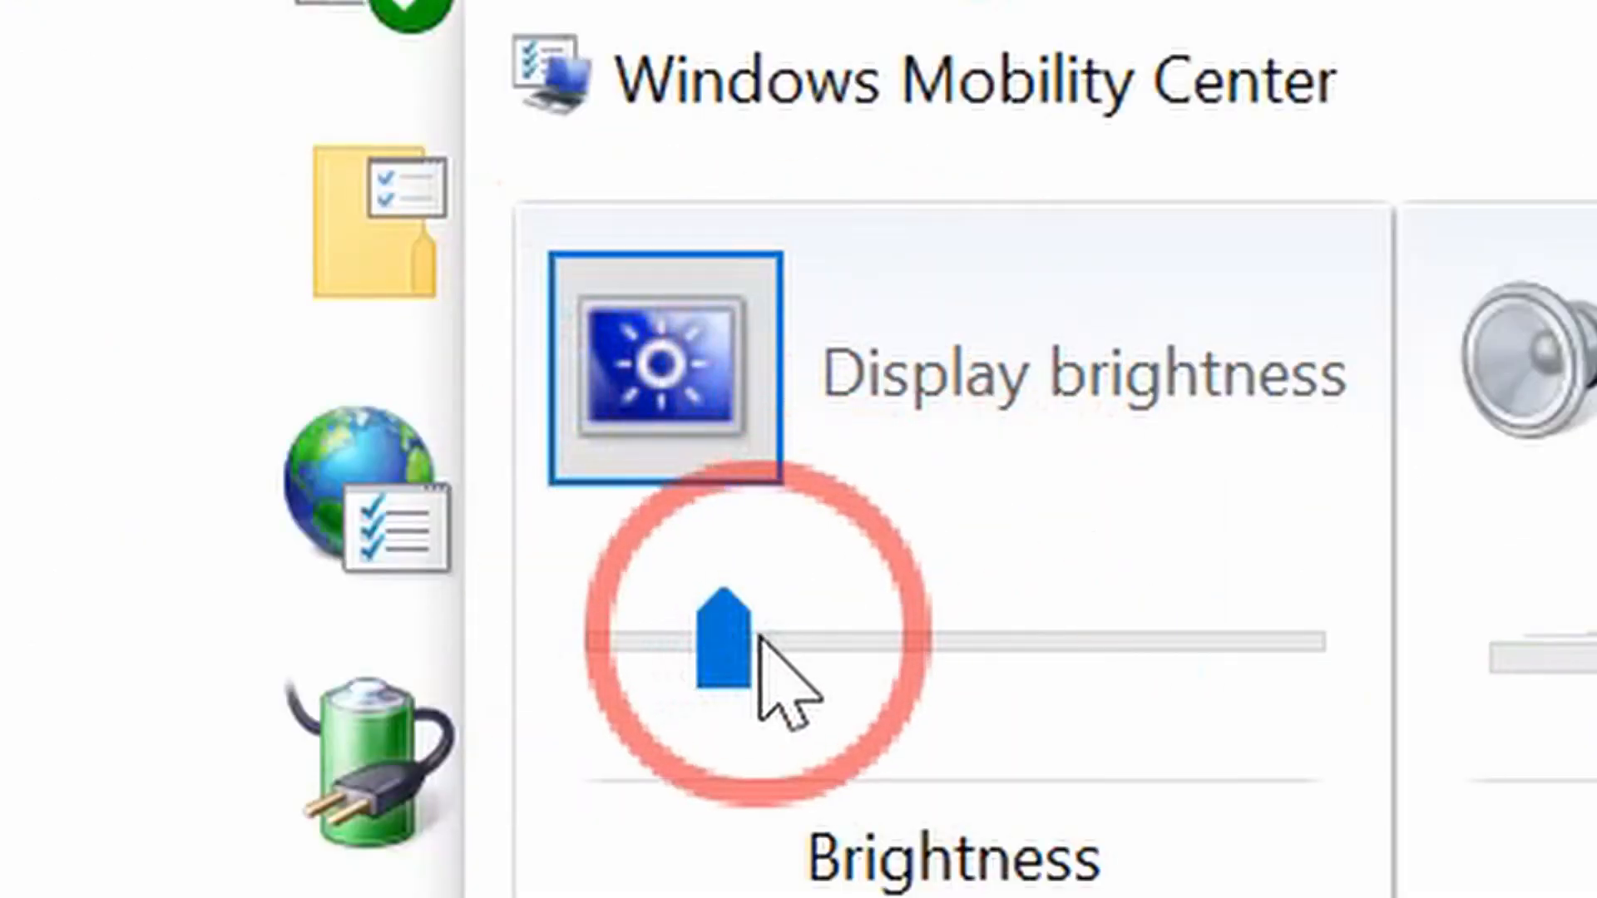
click(713, 642)
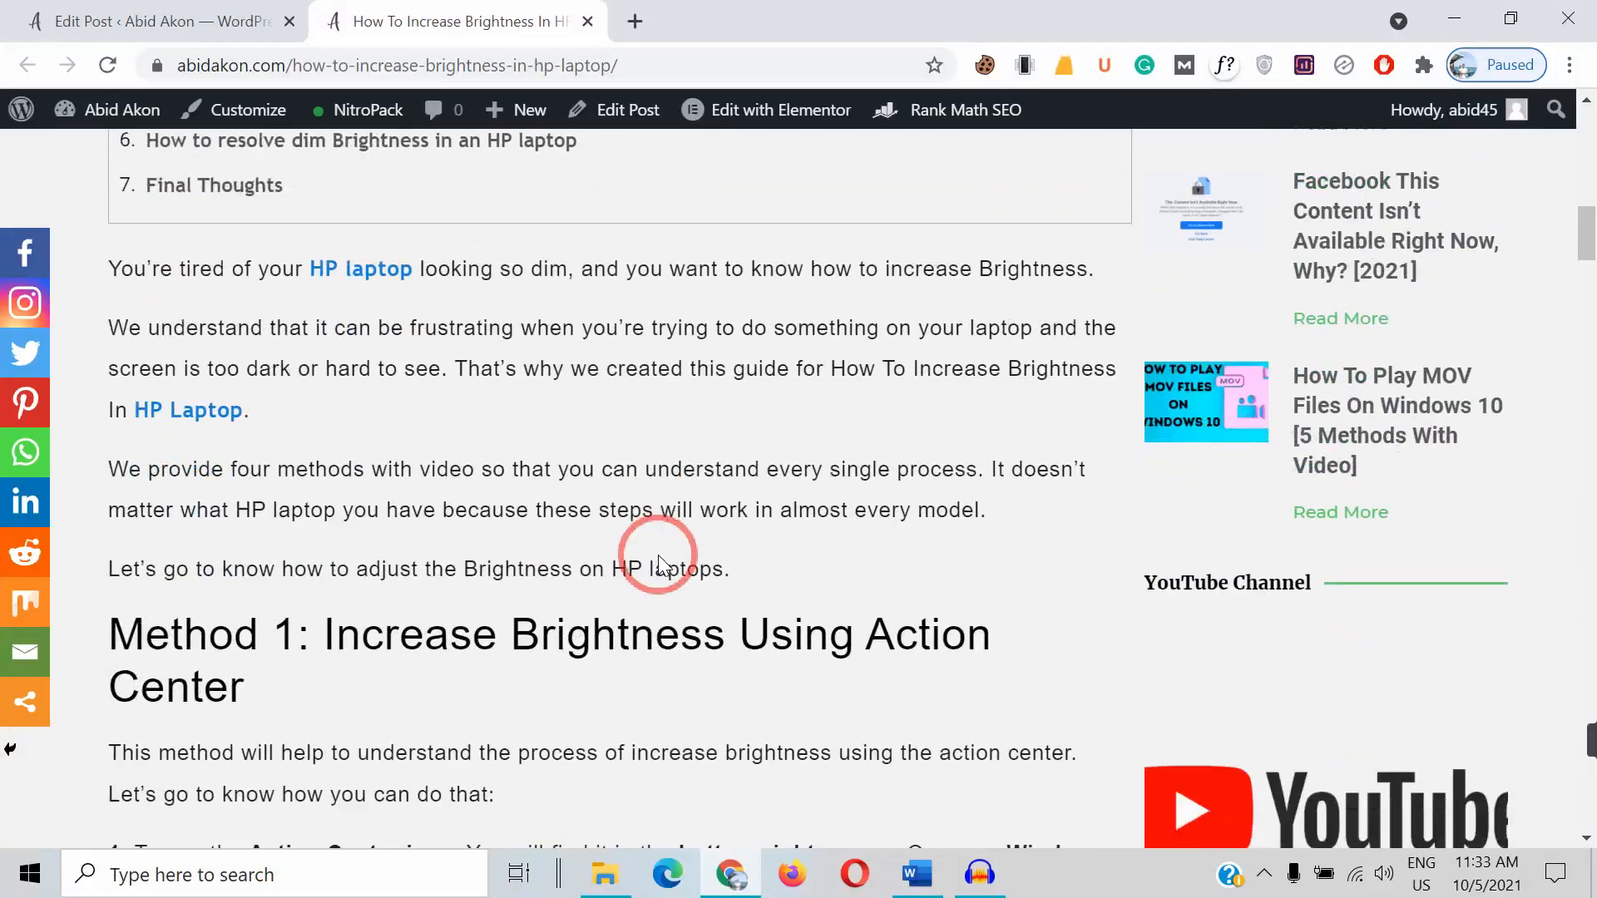
Scroll the HP brightness article past Methods 1 and 2 to Method 3: Control Panel
scroll(down, 3)
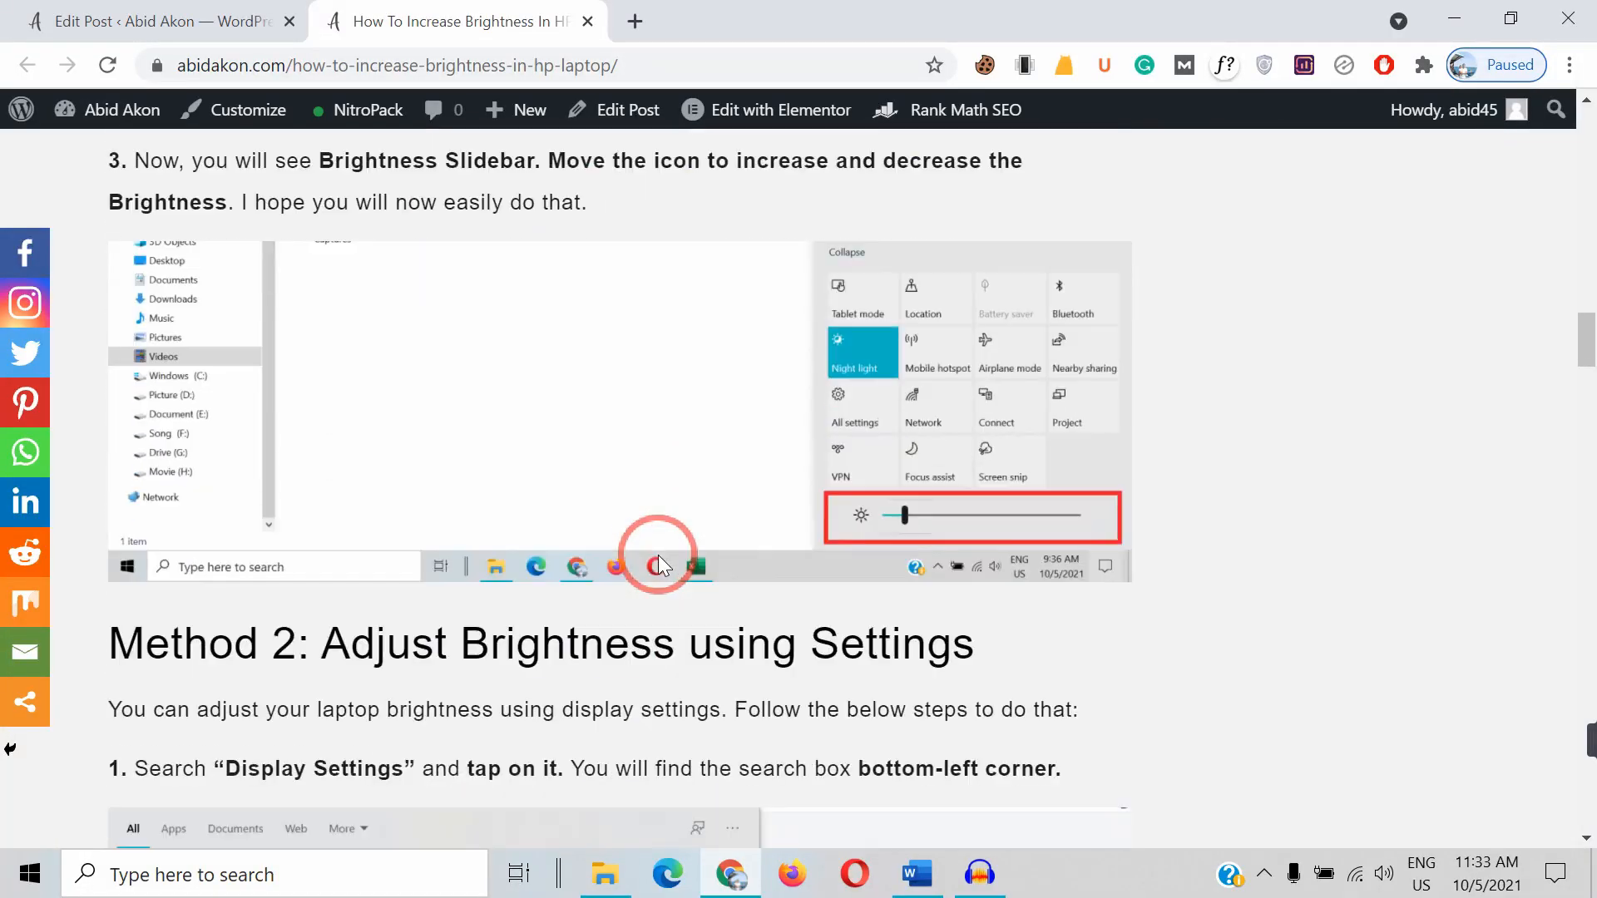
scroll(down, 3)
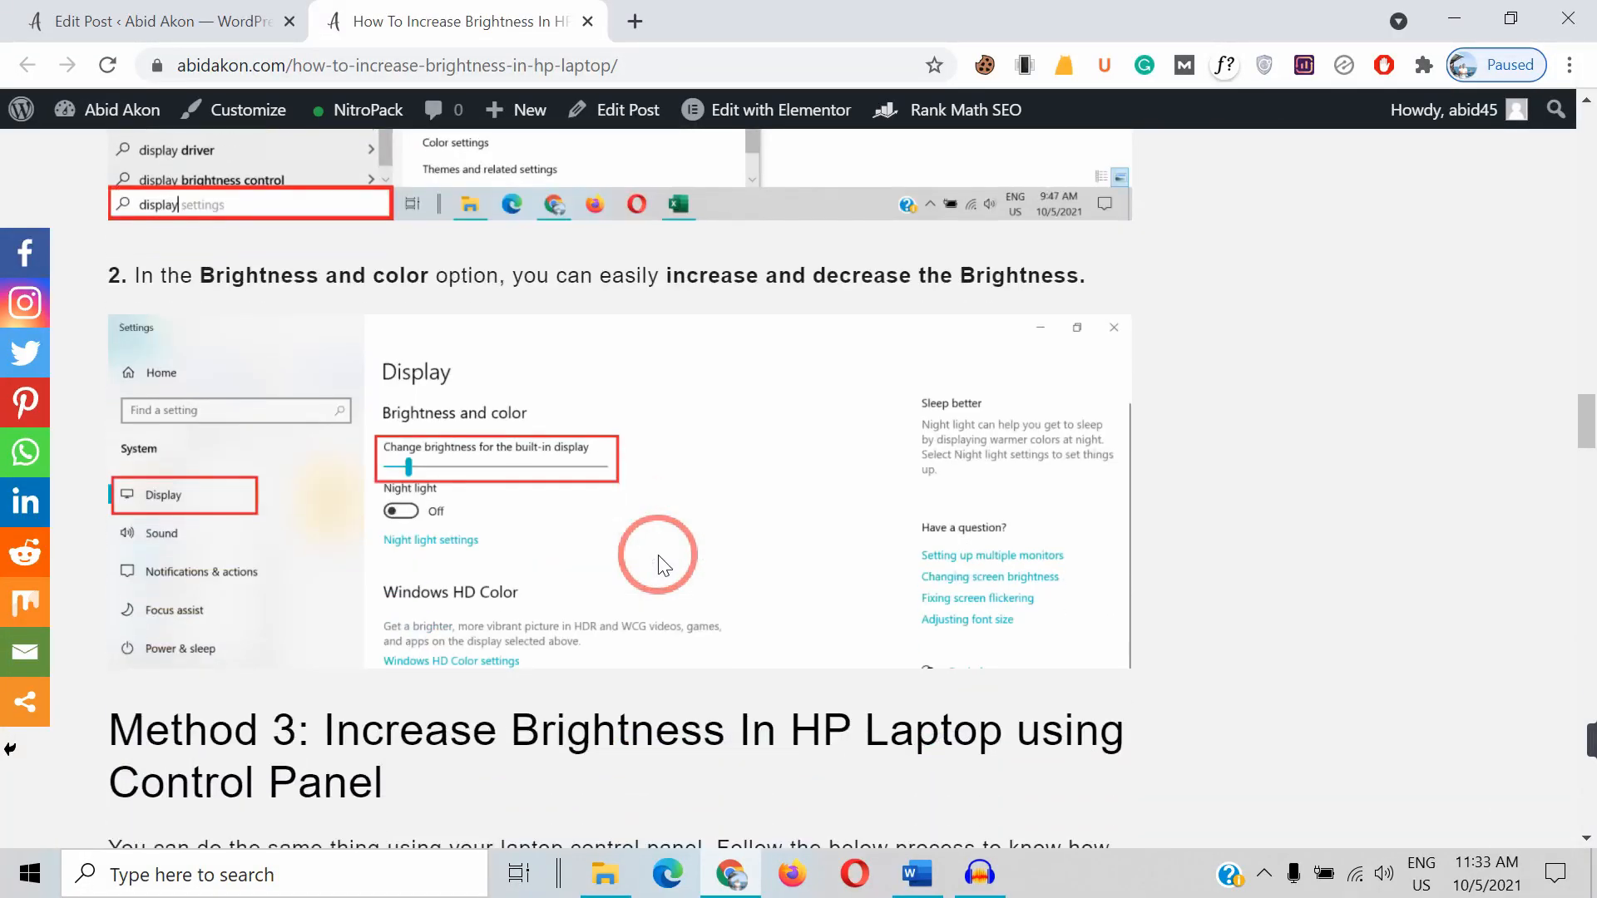
scroll(down, 3)
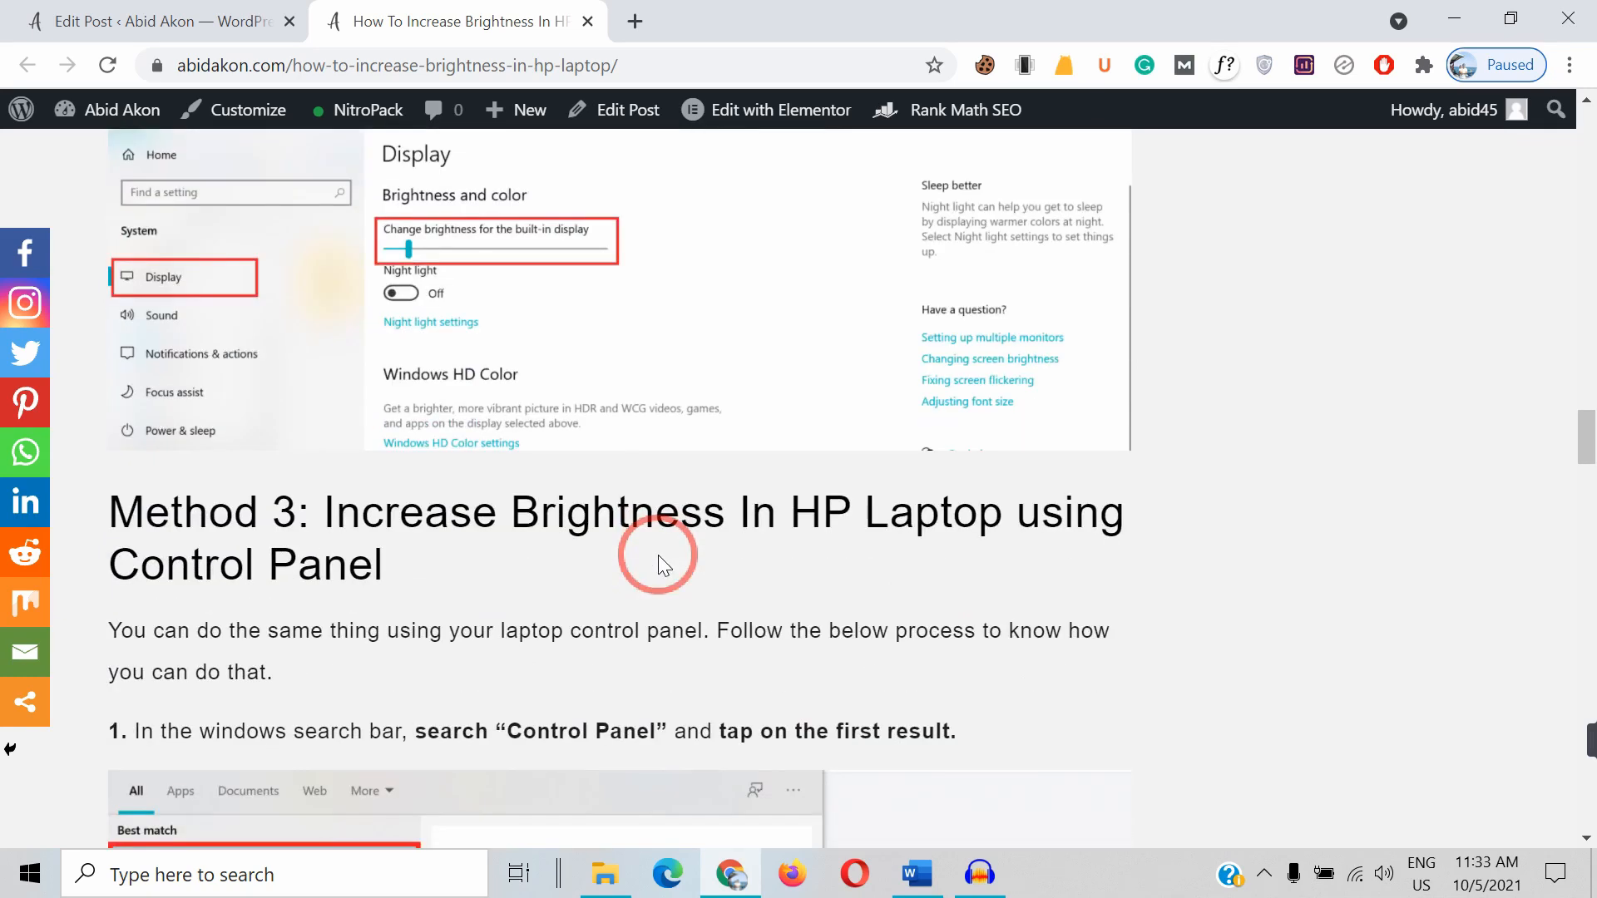
scroll(down, 3)
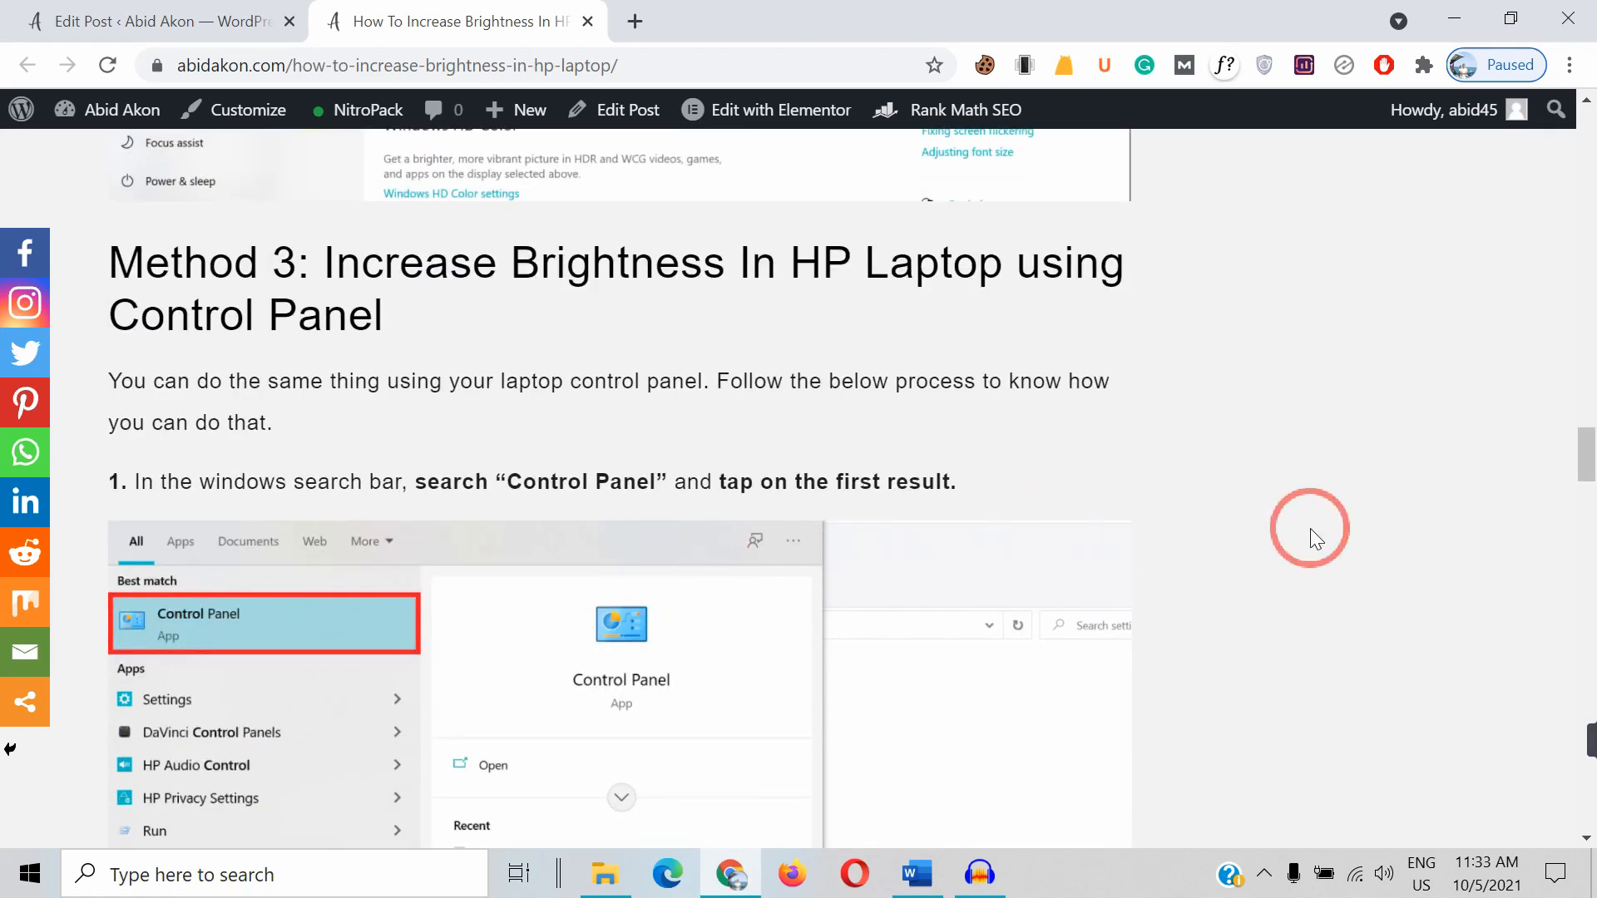